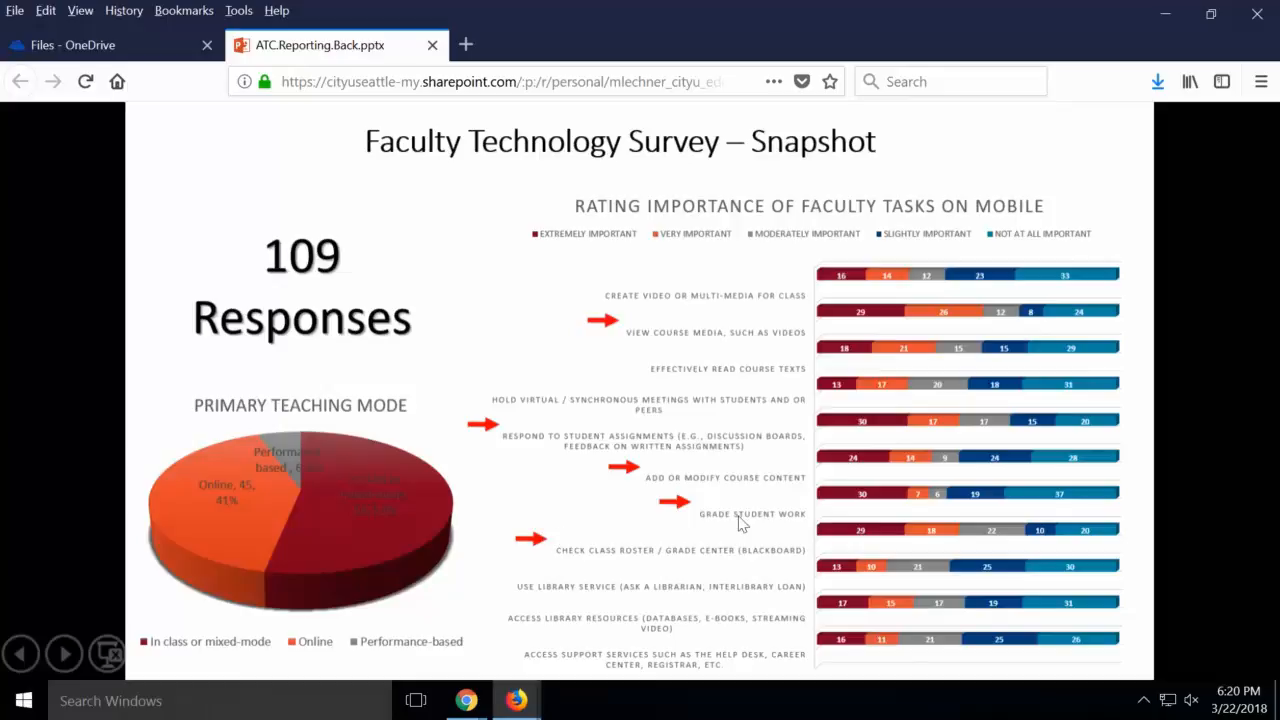
mouse_move(690, 340)
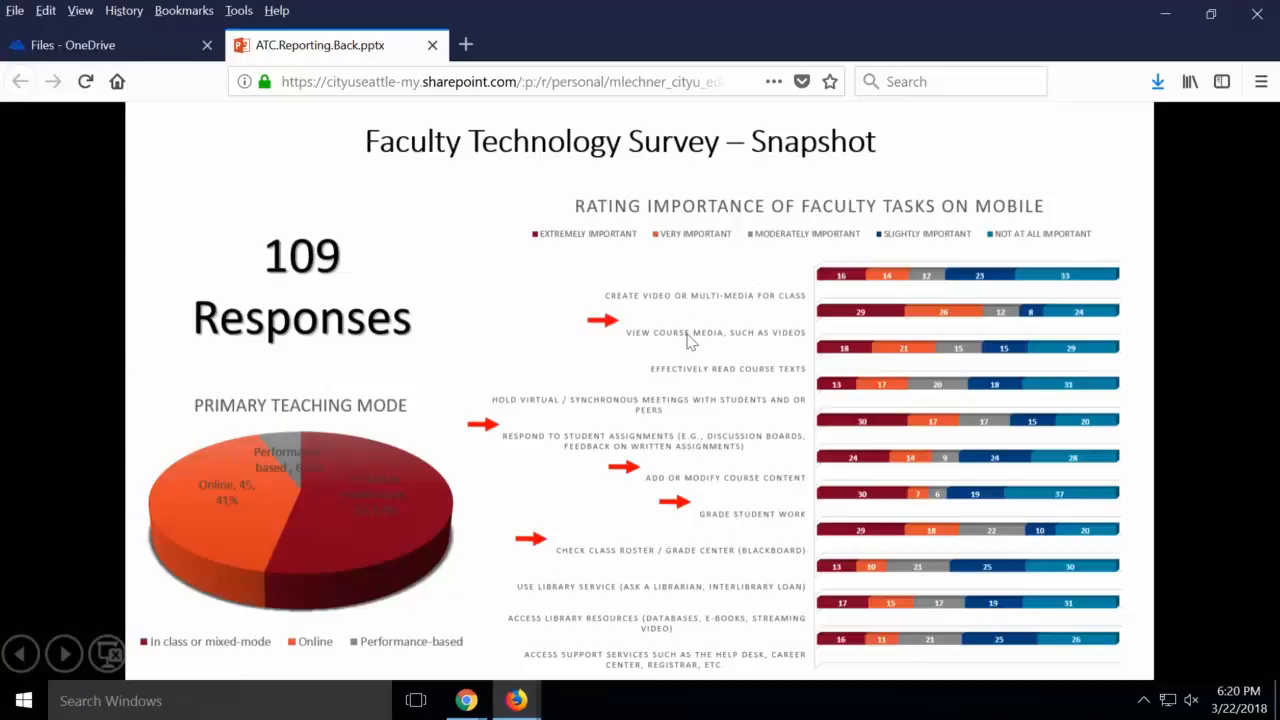
mouse_move(750, 340)
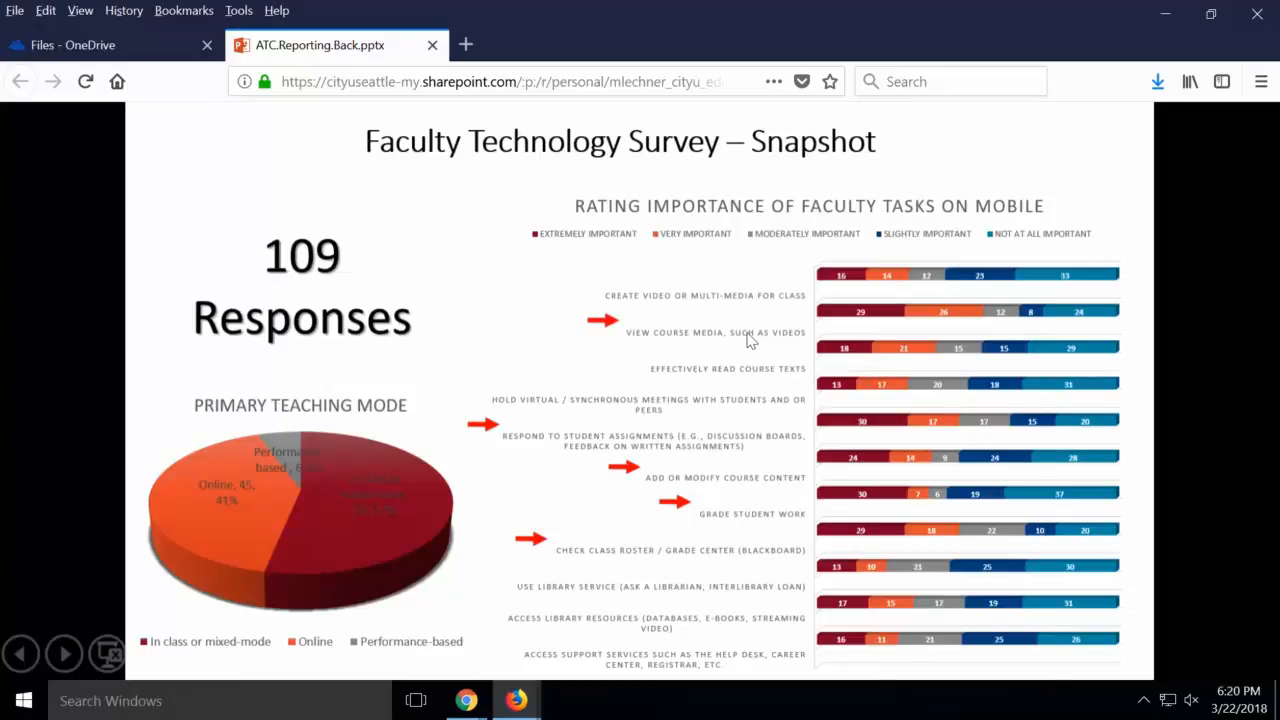
mouse_move(565, 467)
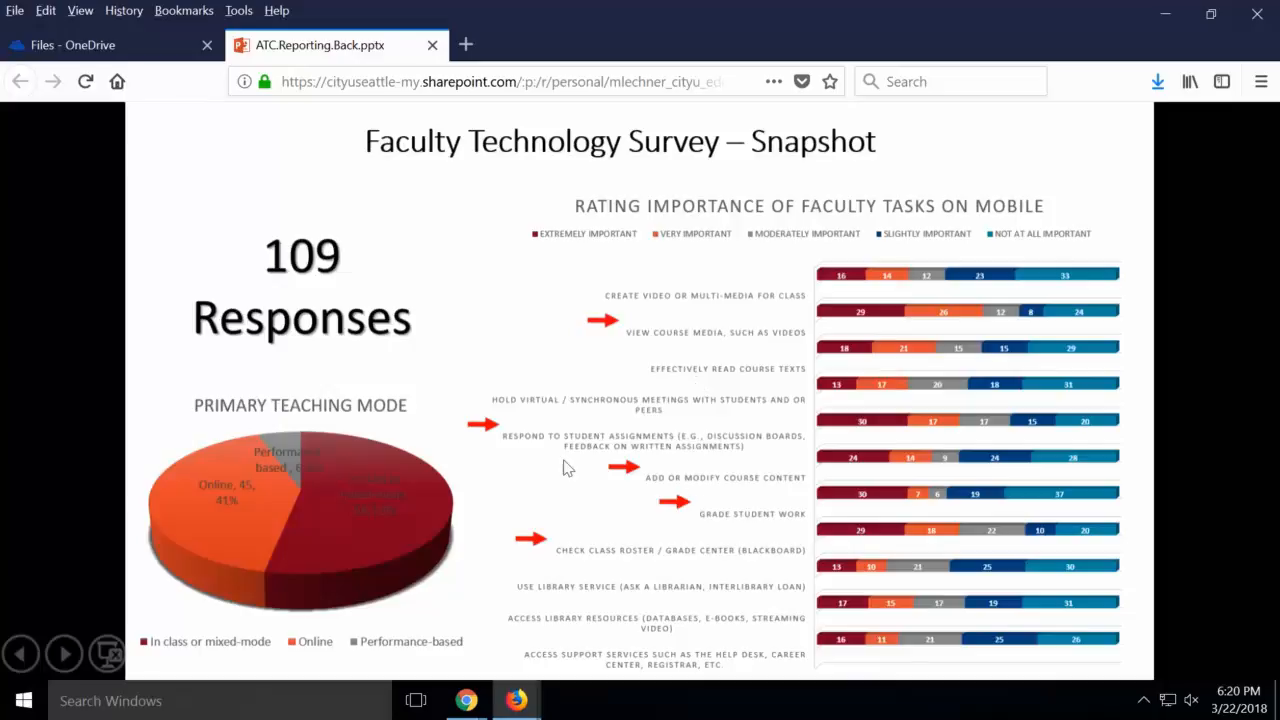
mouse_move(758, 513)
text(lib)
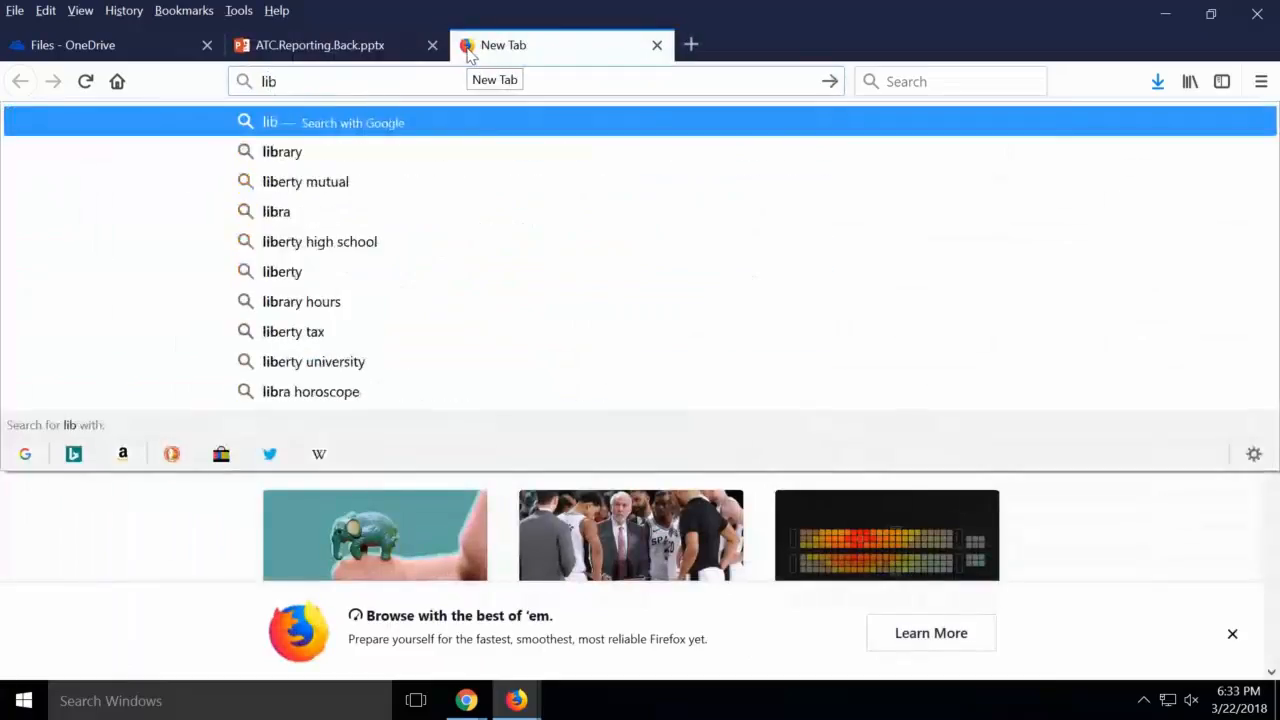
Step: Load the CityU Library website and show its Academic Technology guides list
click(281, 151)
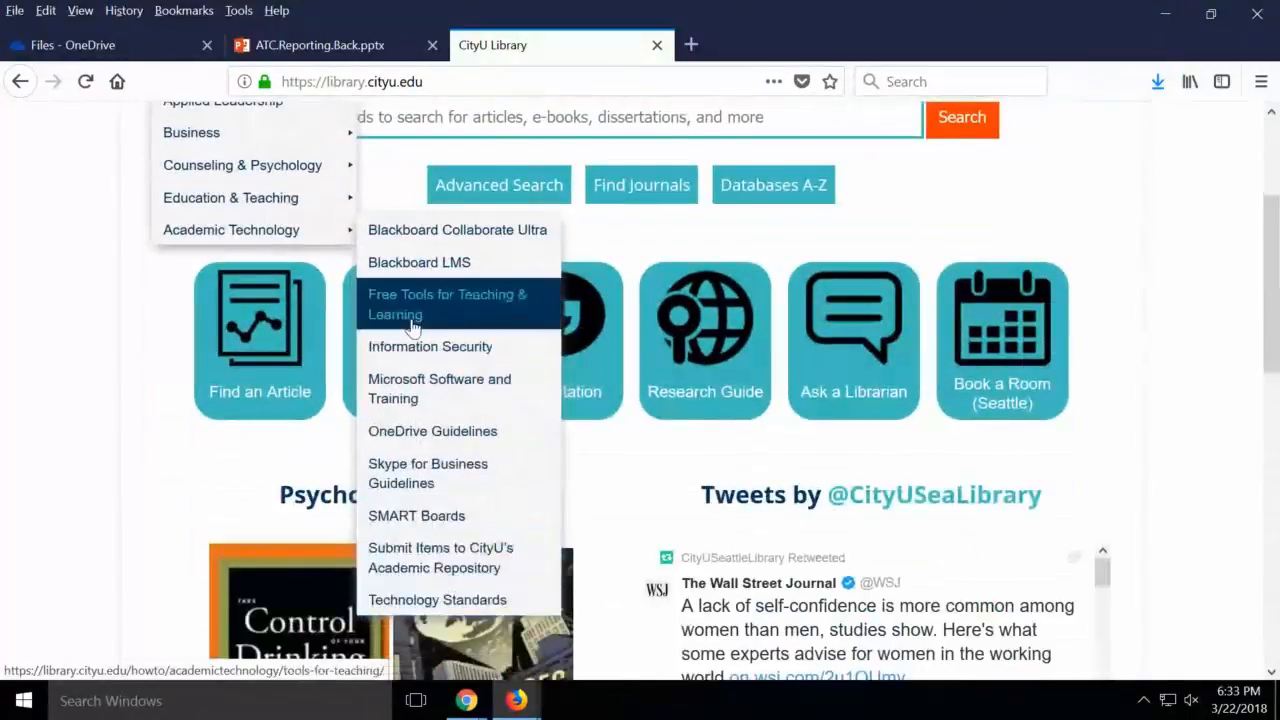
Step: Open Free Tools for Teaching & Learning and scroll down to Group and Meeting Tools
click(446, 304)
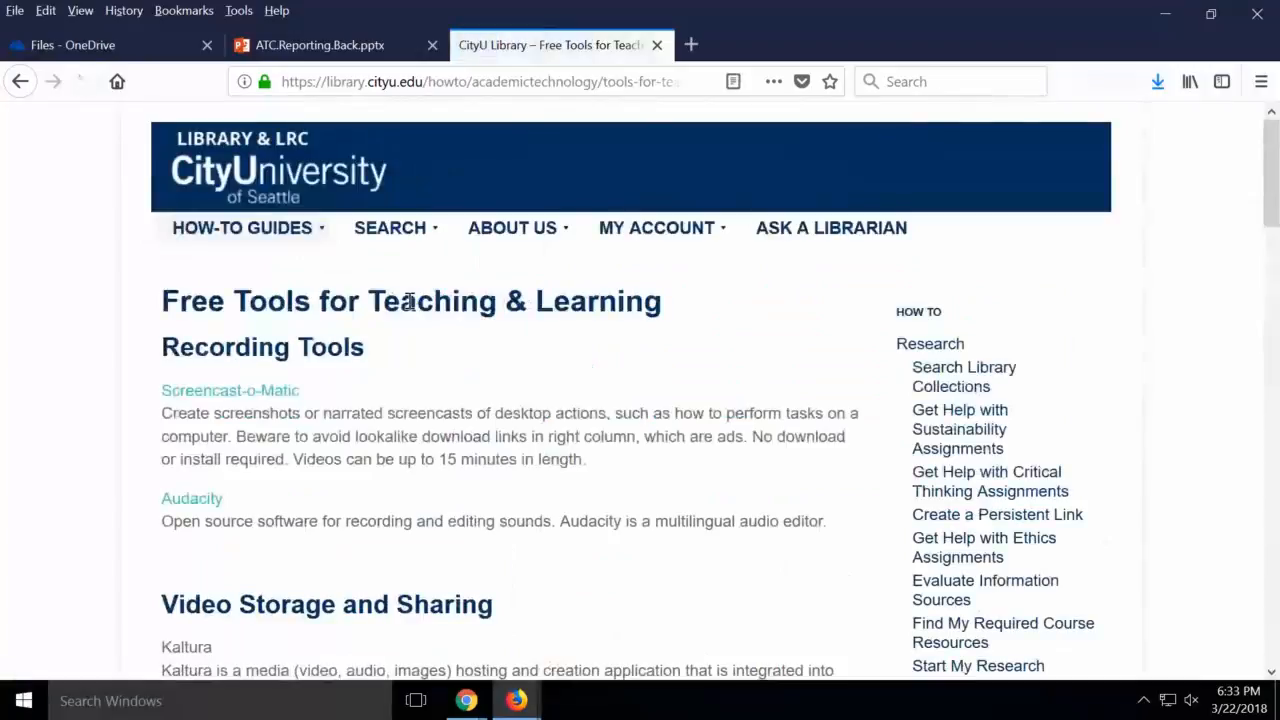
scroll(down, 3)
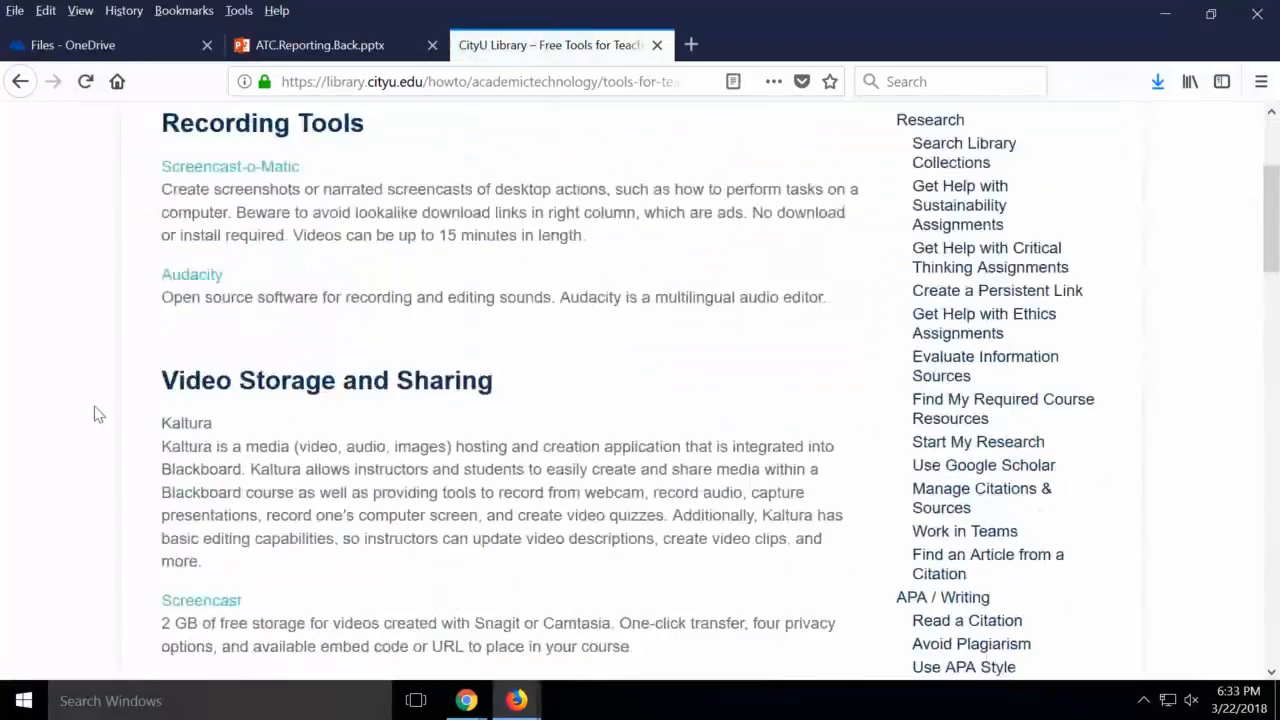
scroll(up, 3)
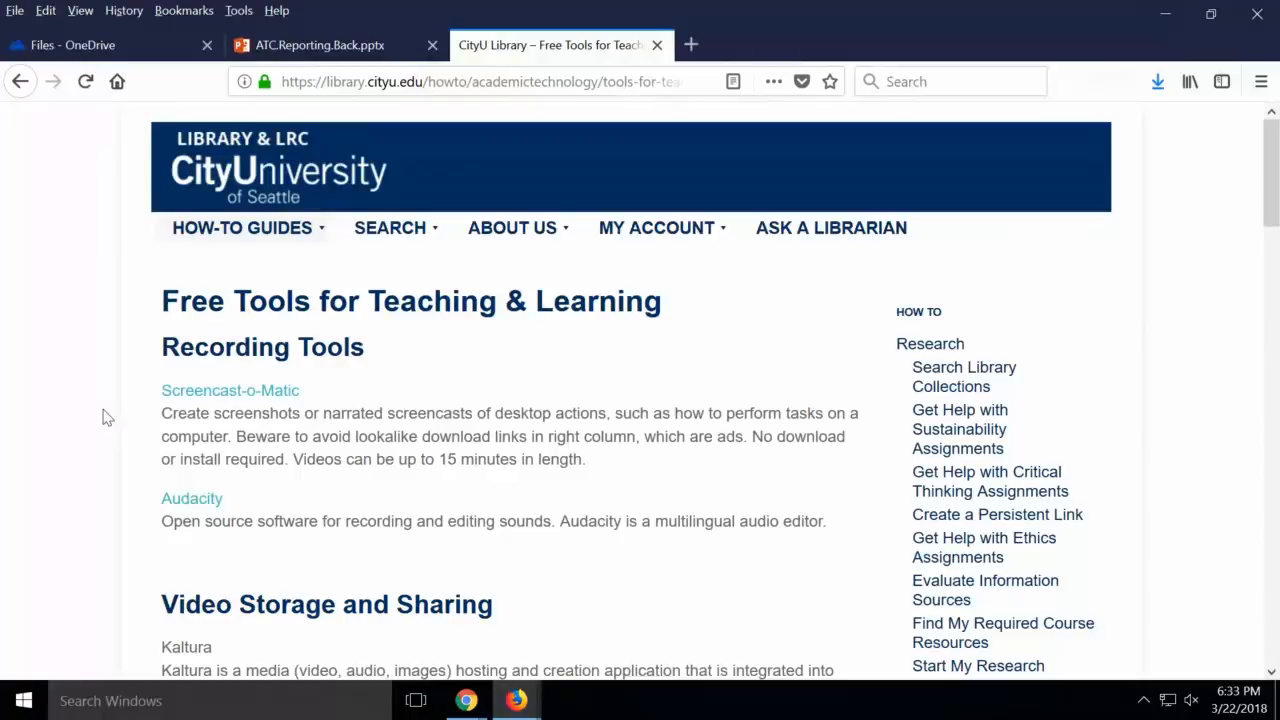
scroll(down, 3)
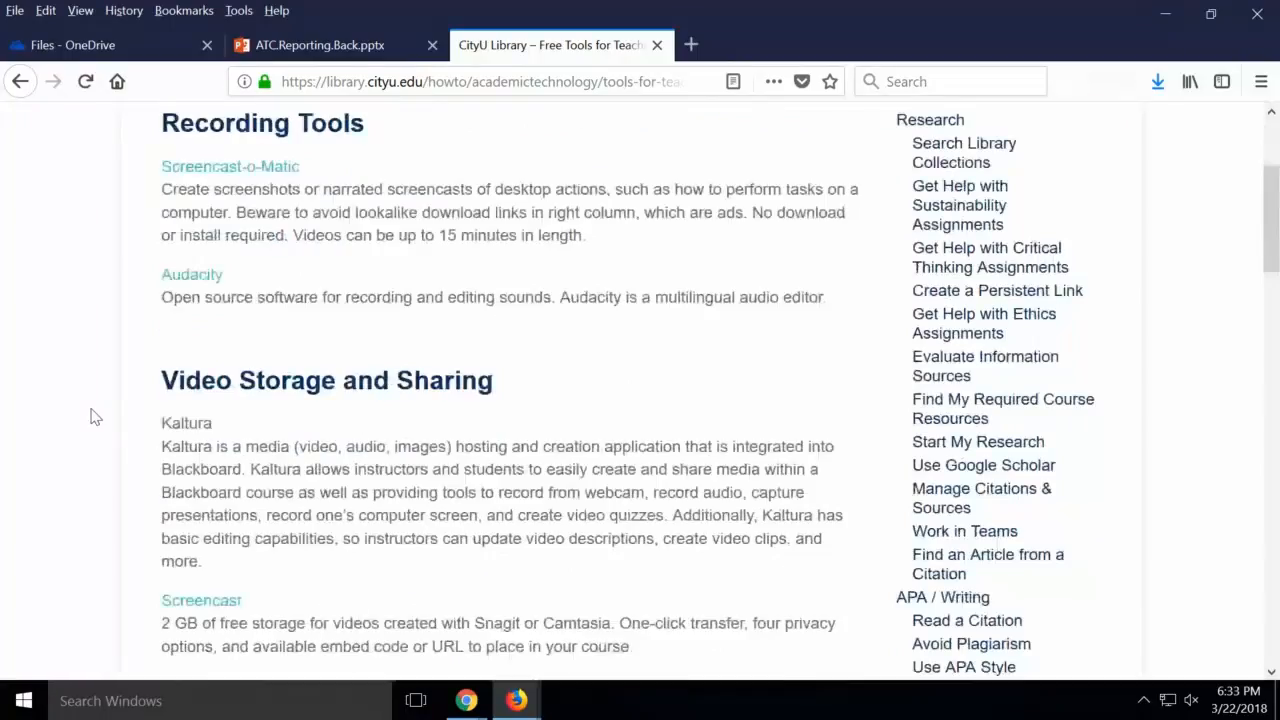
scroll(down, 3)
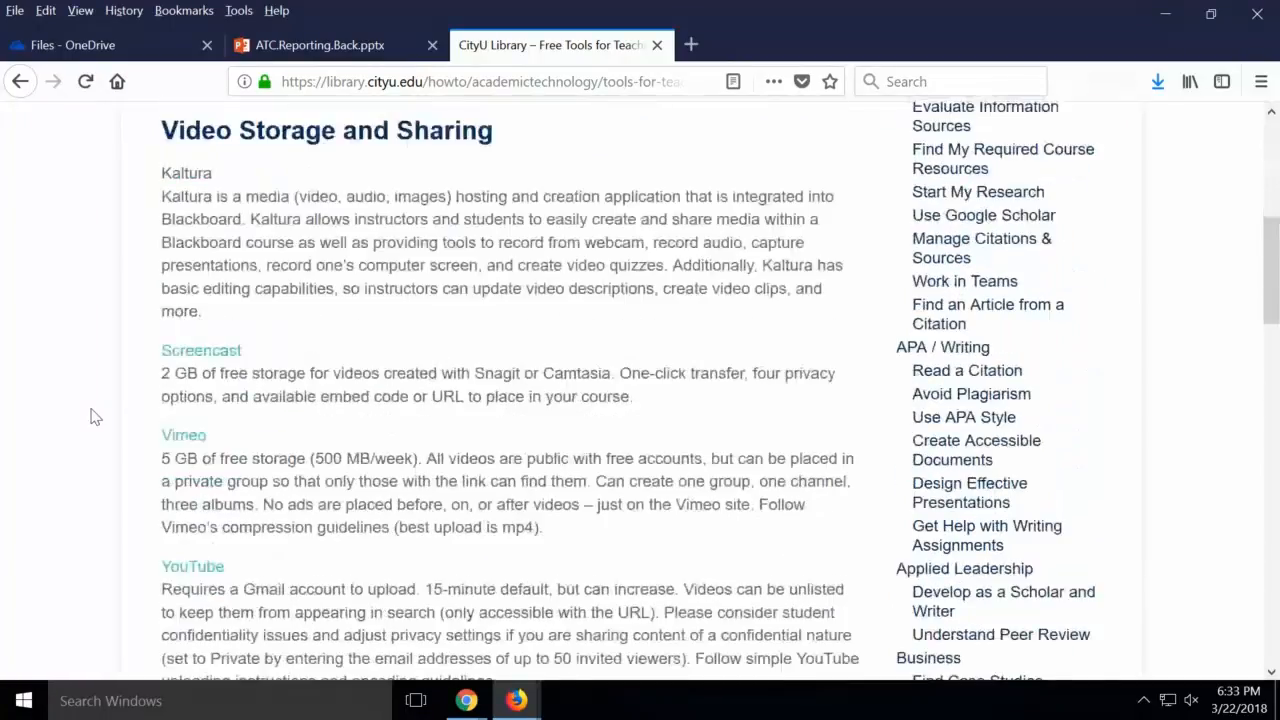
scroll(down, 3)
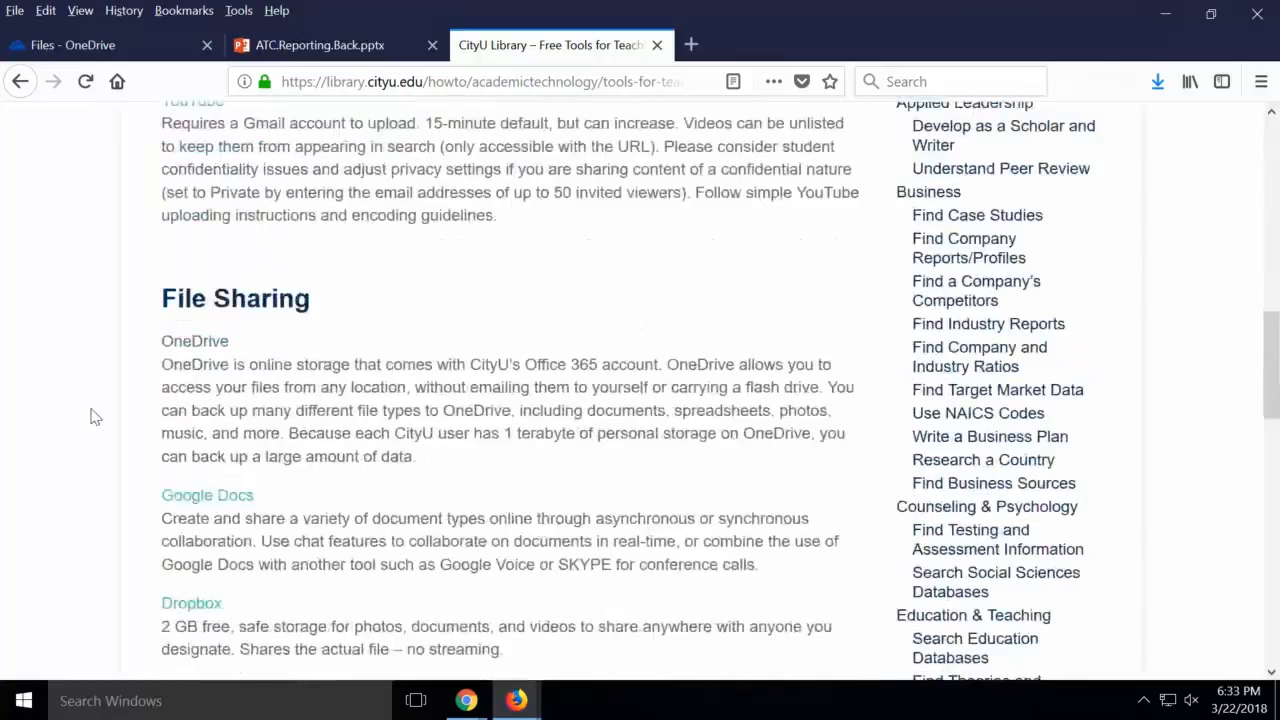
scroll(down, 3)
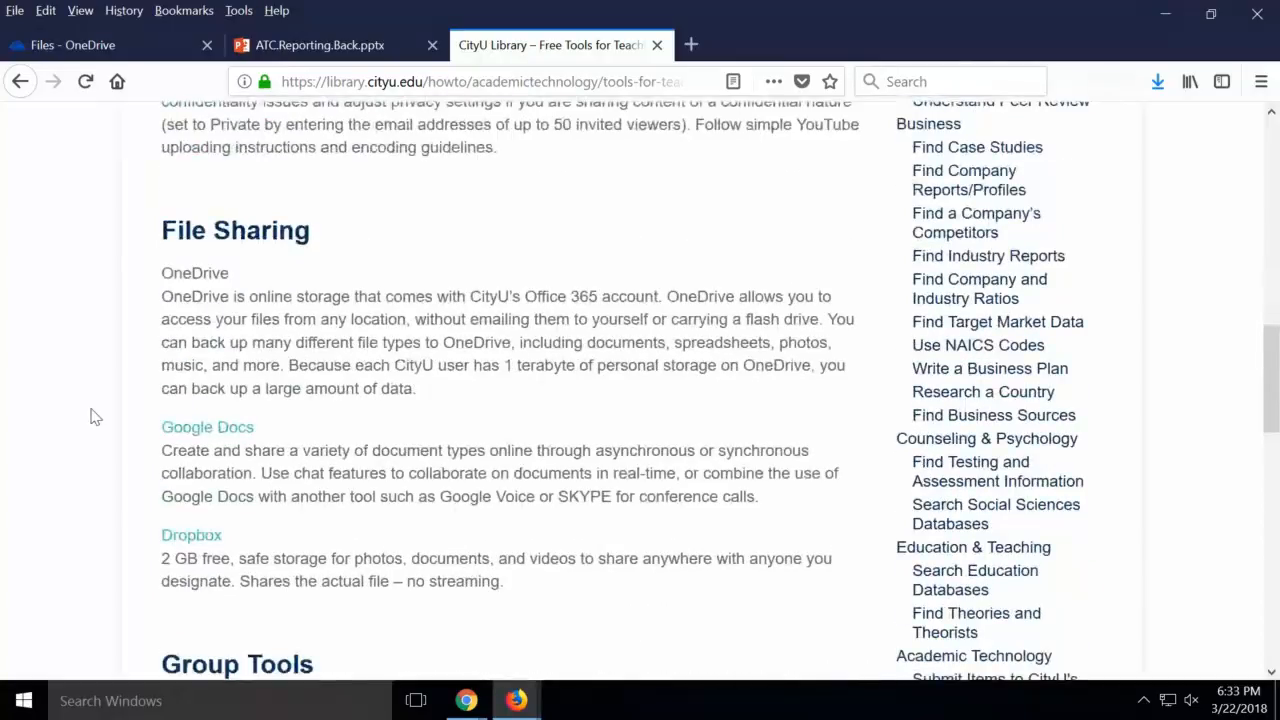
scroll(down, 3)
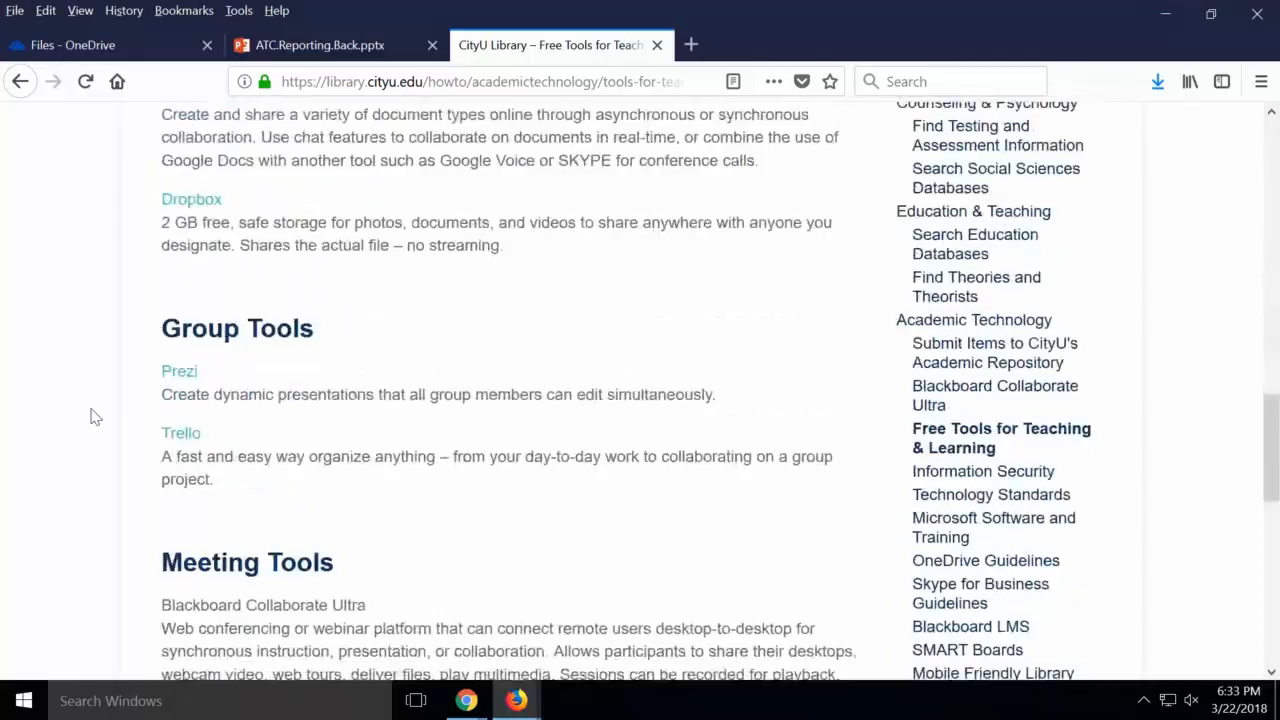
scroll(down, 3)
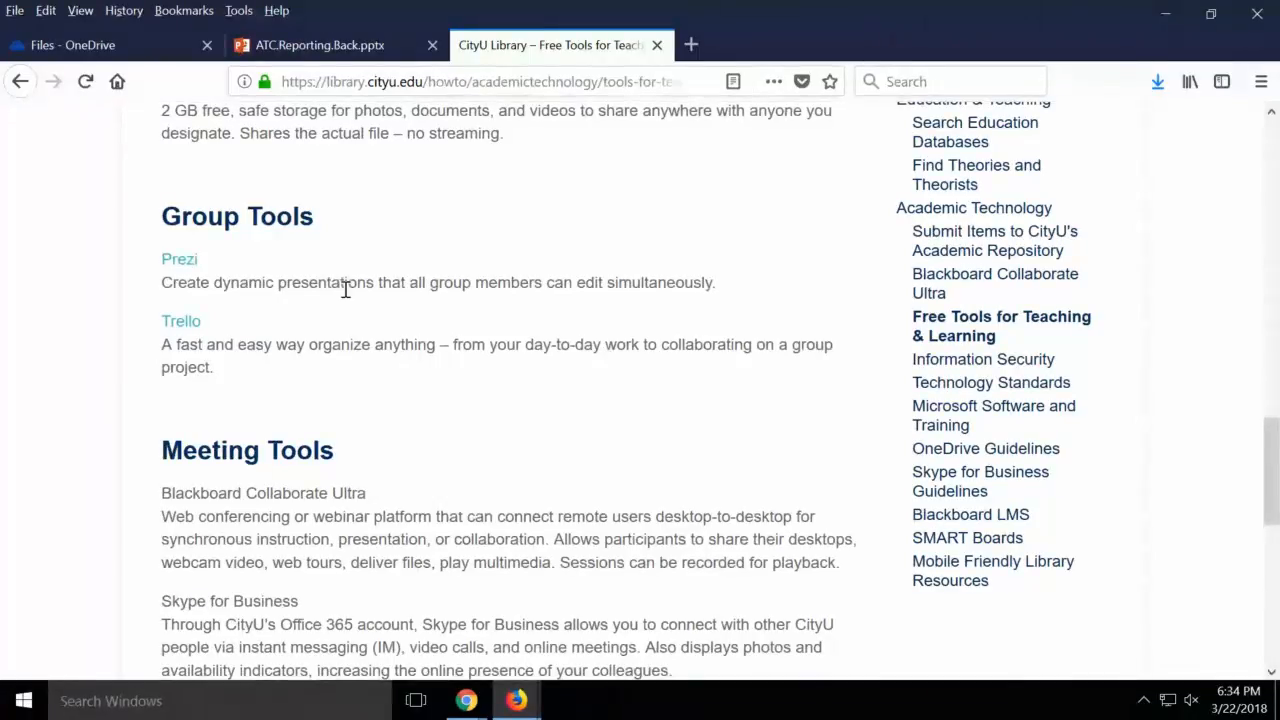
Step: Scroll to the page end to show Survey Tools: Poll Everywhere and Survey Monkey
scroll(down, 3)
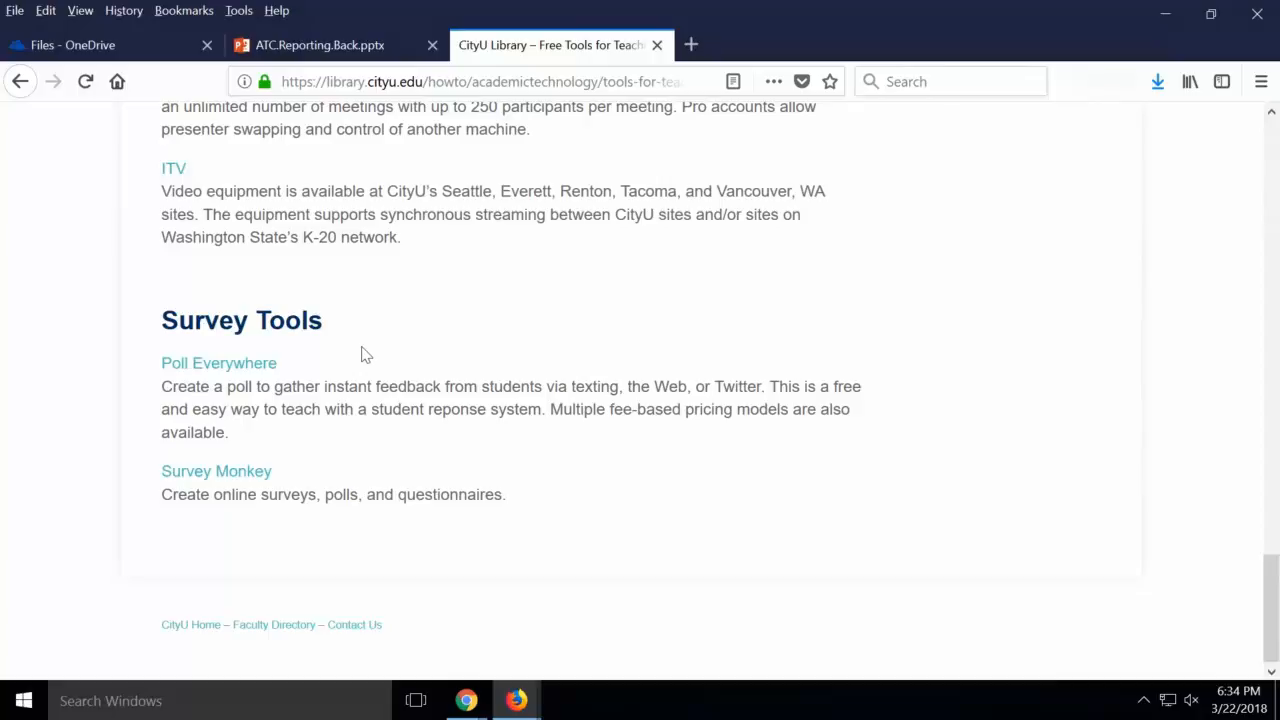
mouse_move(352, 351)
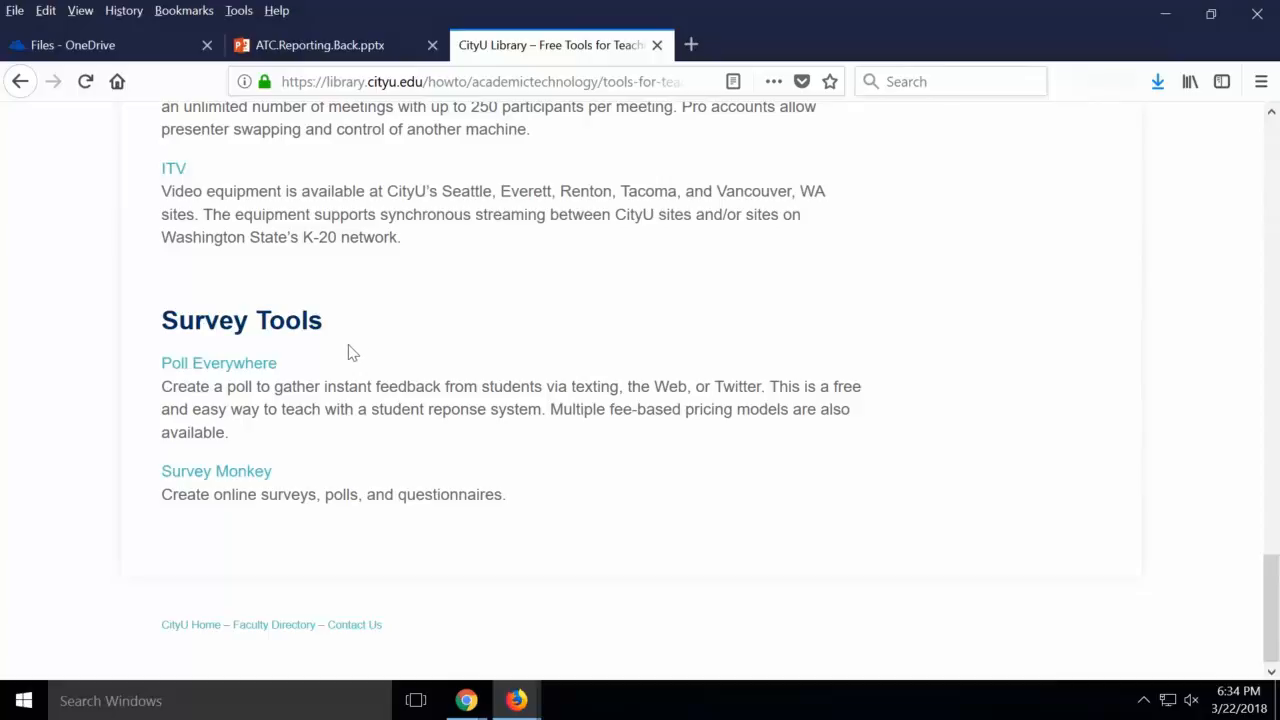
Step: Return to the ATC.Reporting.Back.pptx tab showing the fully supported teaching tools slide
scroll(up, 3)
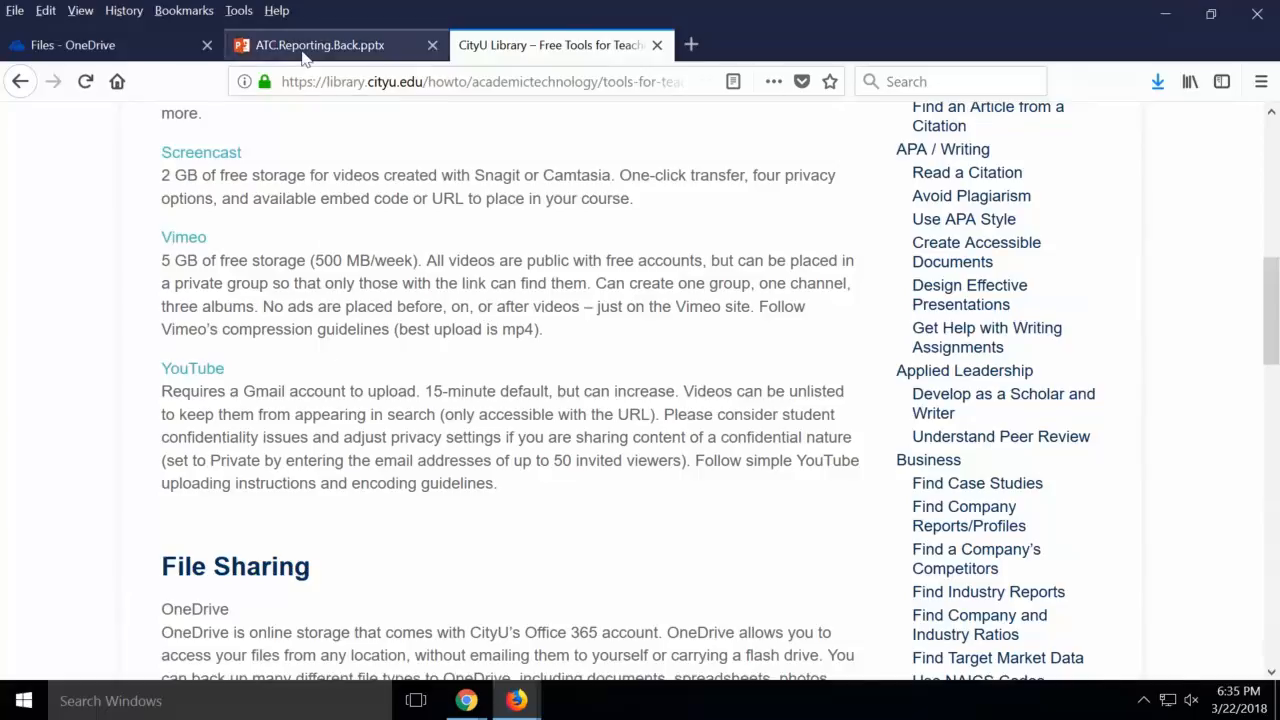
click(320, 45)
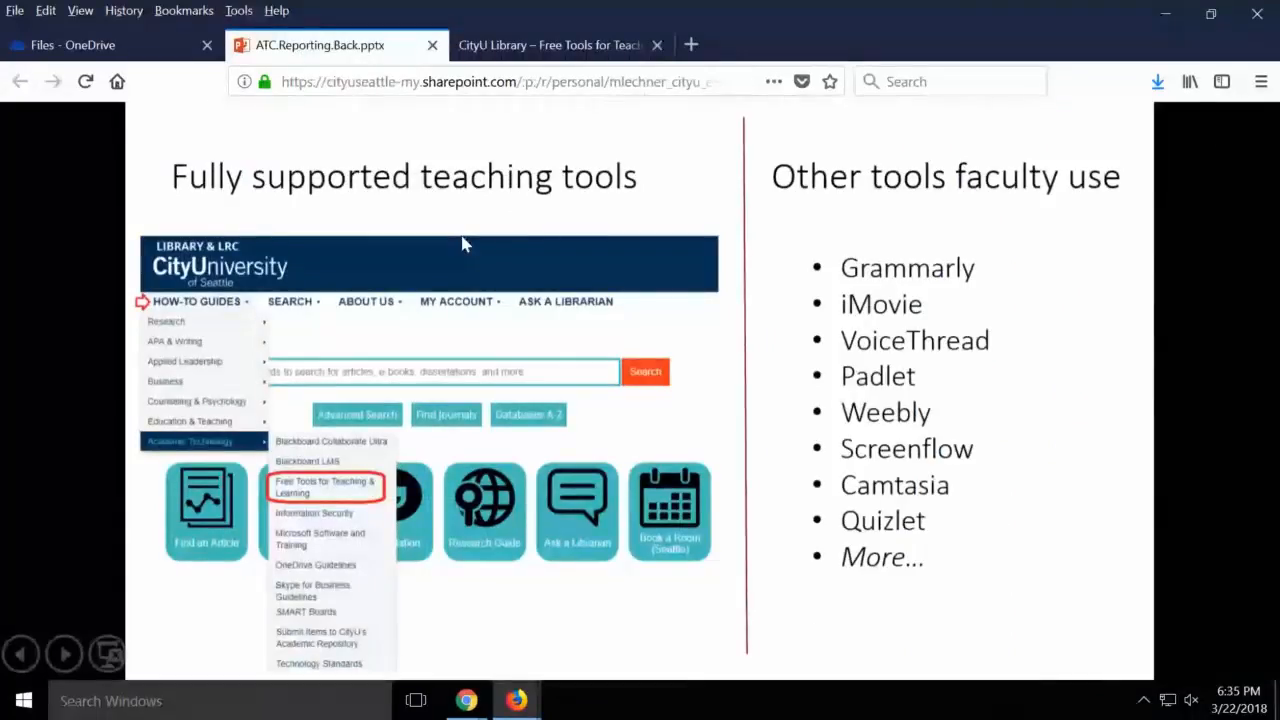